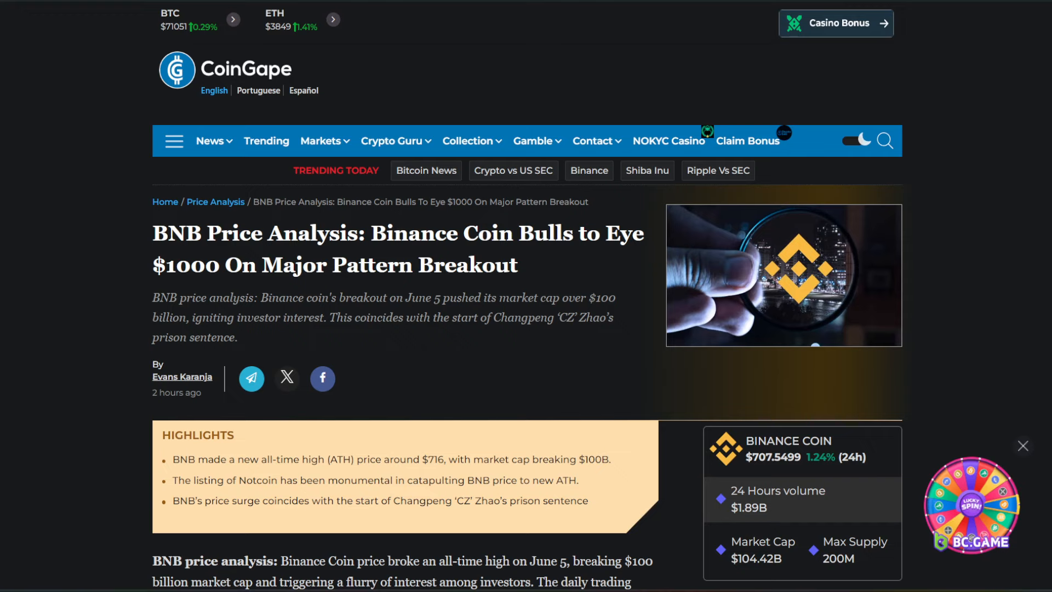
Scroll the BNB analysis article past the highlights box to the 'Massive Bull Flag' chart
scroll(down, 3)
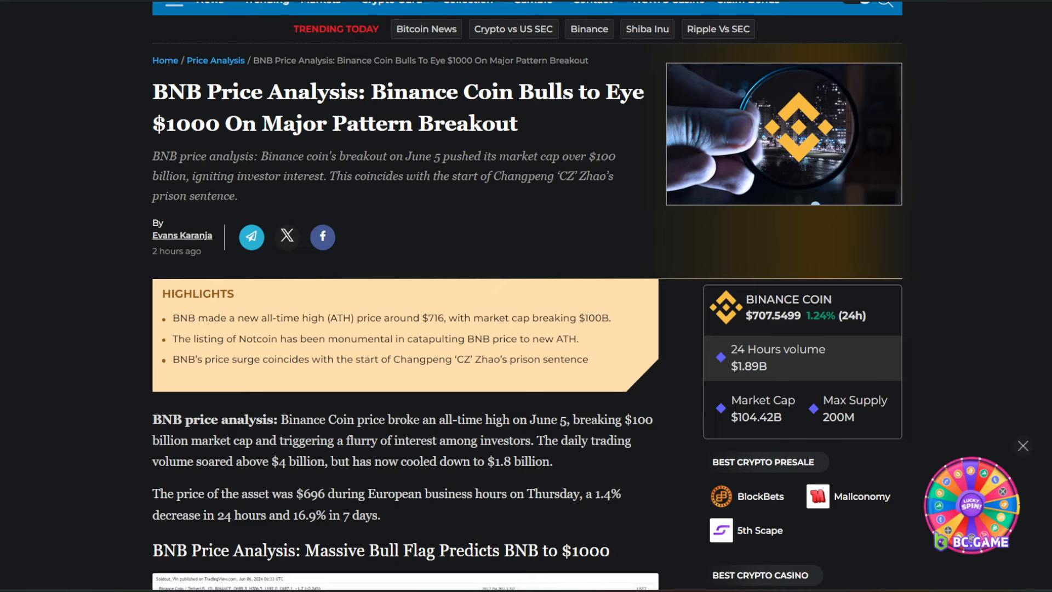
scroll(down, 3)
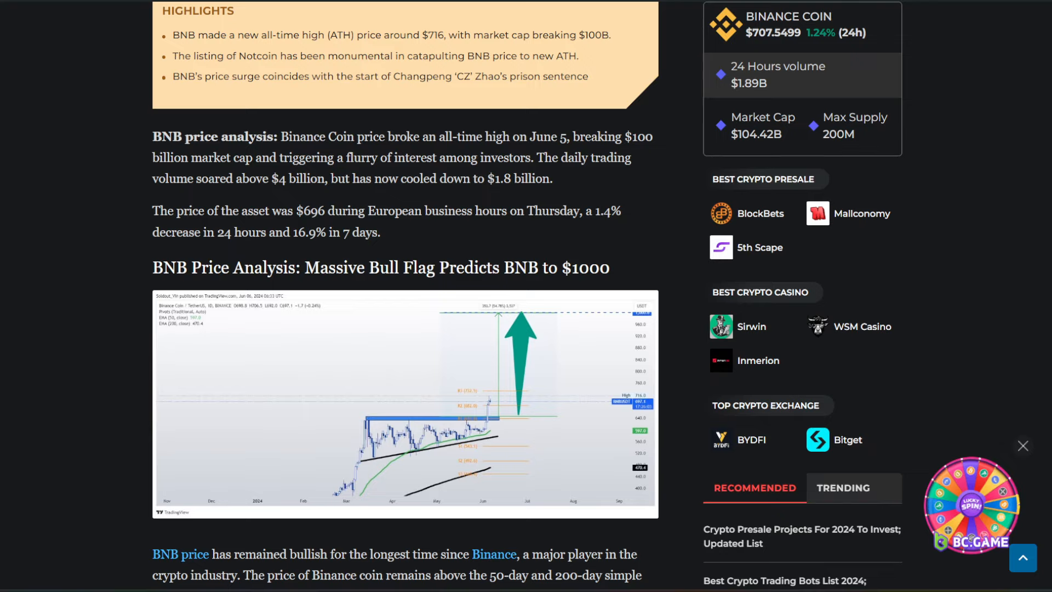
Review the bull flag chart discussion and scroll to the BNB Price Future Outlook with the embedded $1000 tweet
scroll(down, 3)
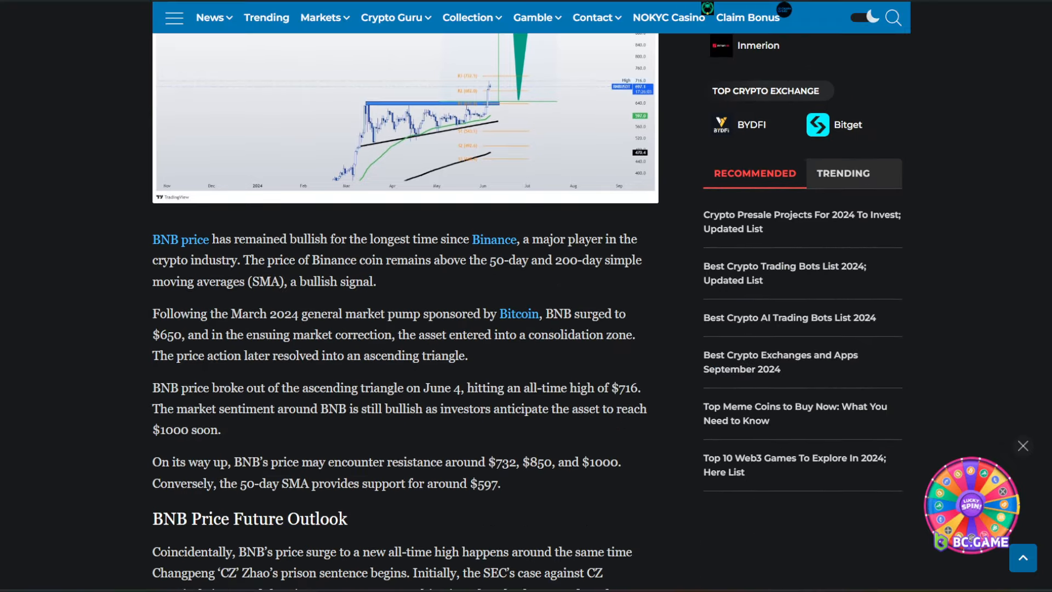
scroll(up, 3)
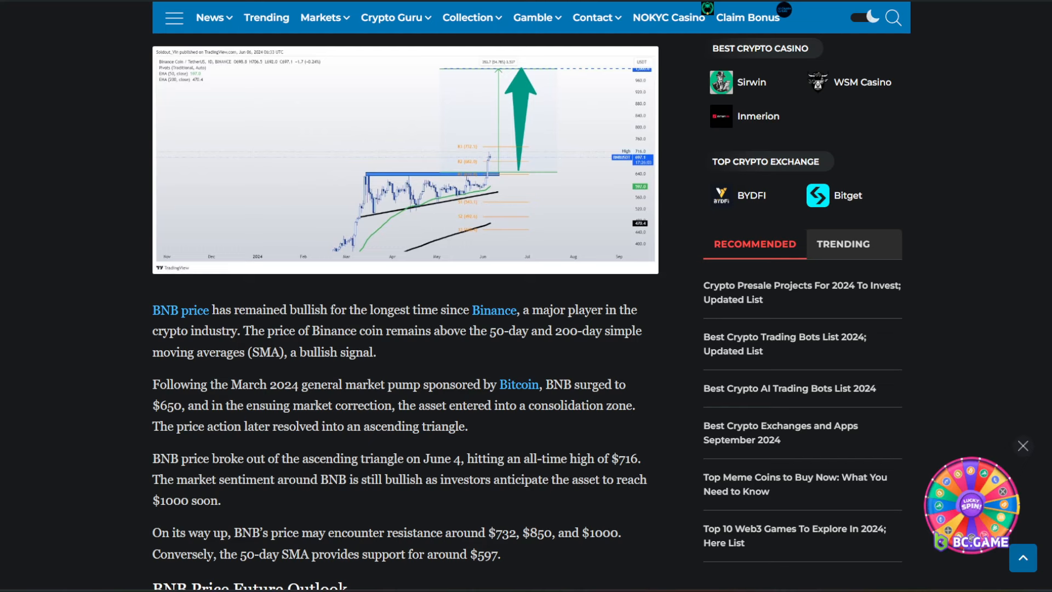
scroll(down, 3)
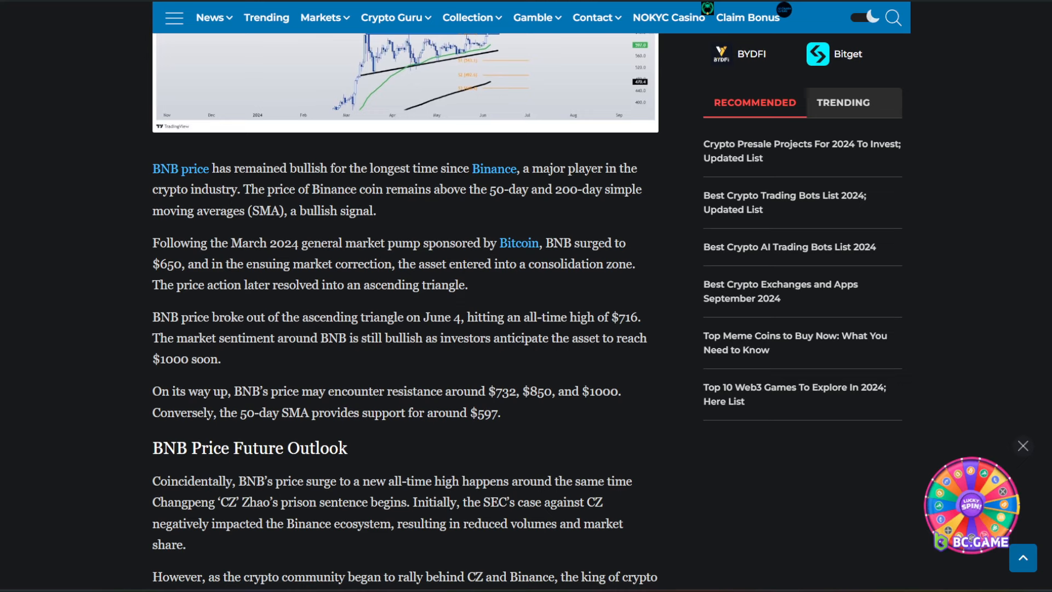
scroll(up, 3)
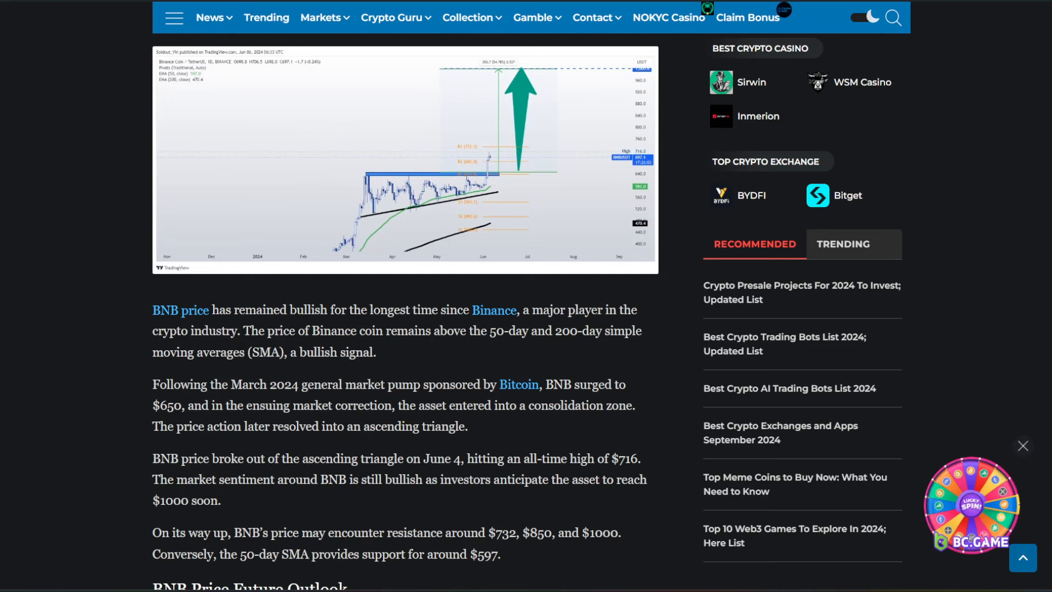
scroll(down, 3)
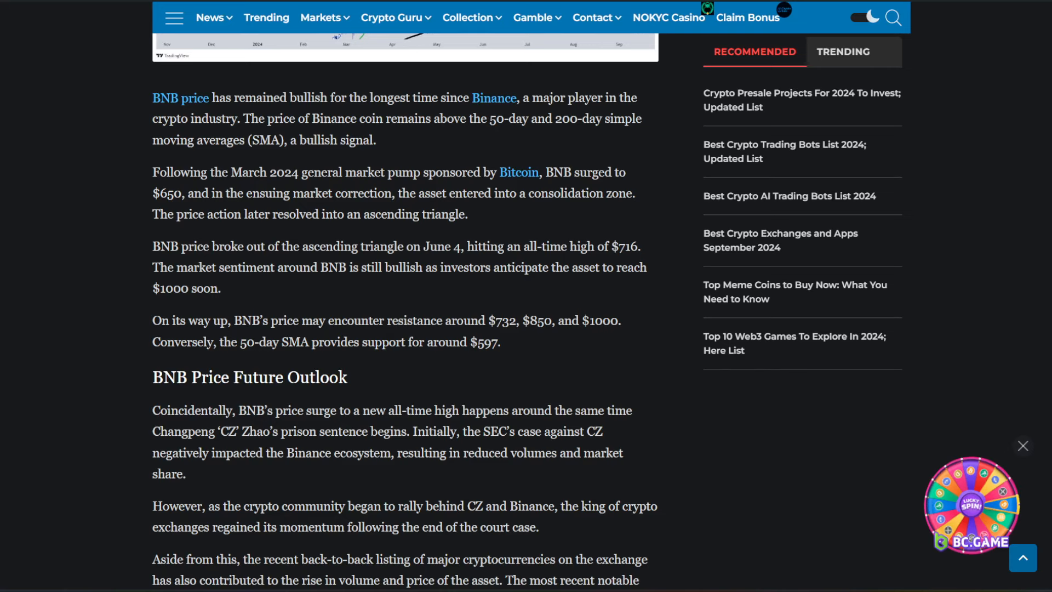
scroll(down, 3)
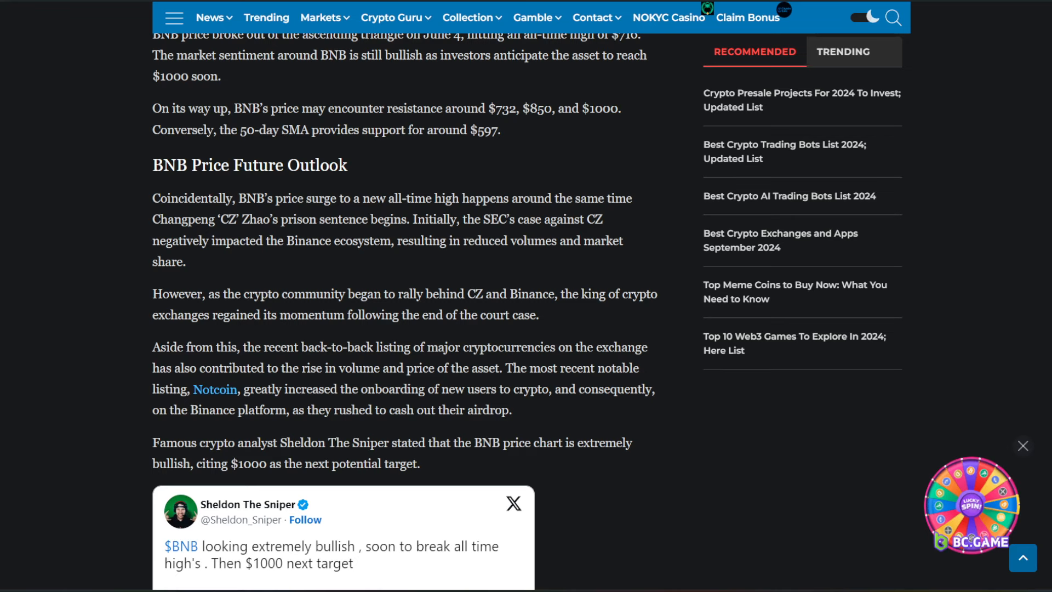
Scroll through the analyst's embedded X post and chart down to the 'Bottom Line' heading
scroll(down, 3)
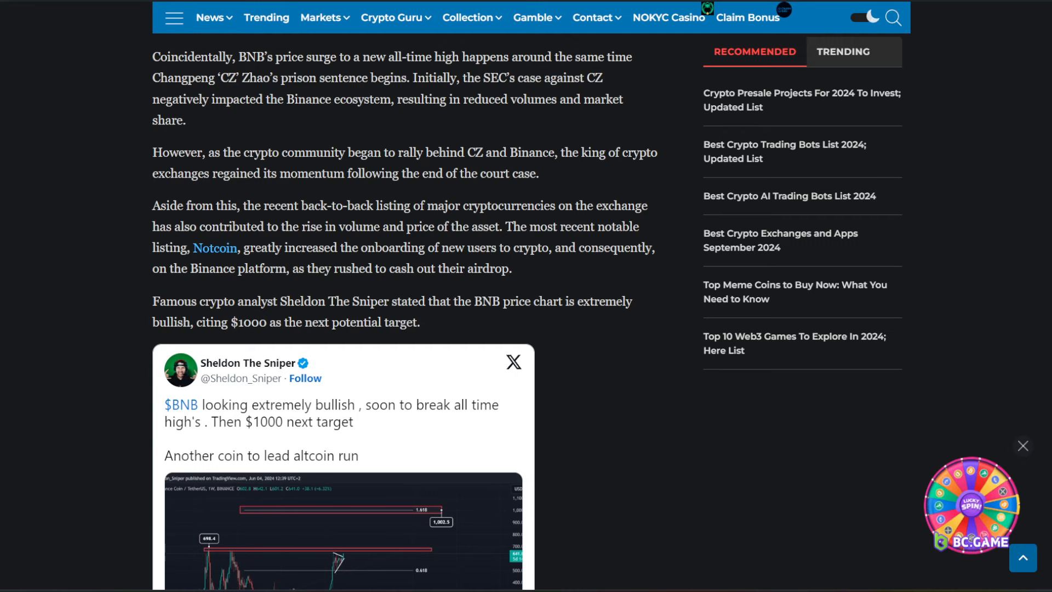
scroll(down, 3)
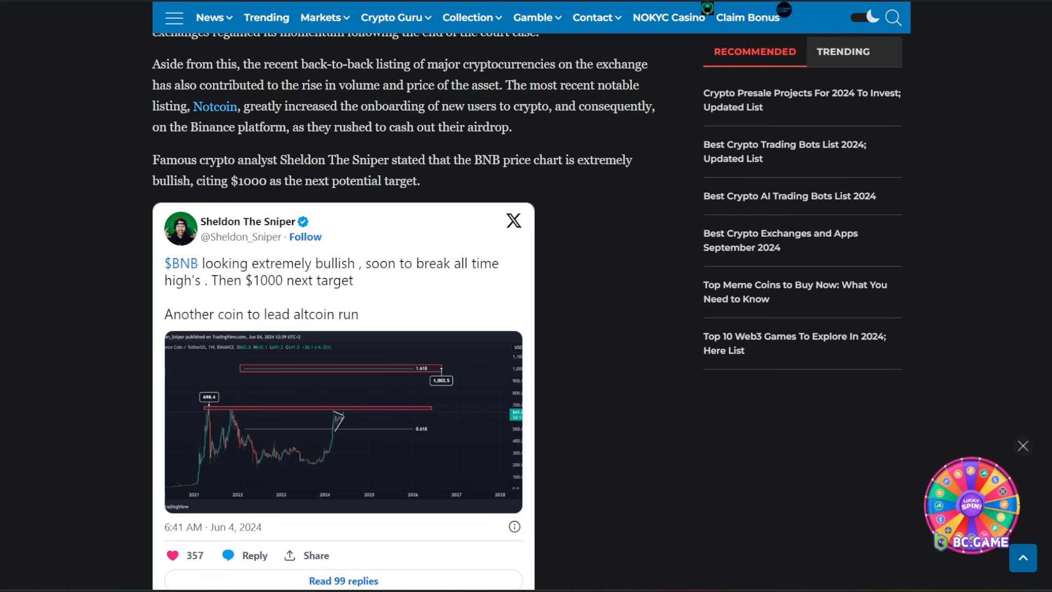
scroll(down, 3)
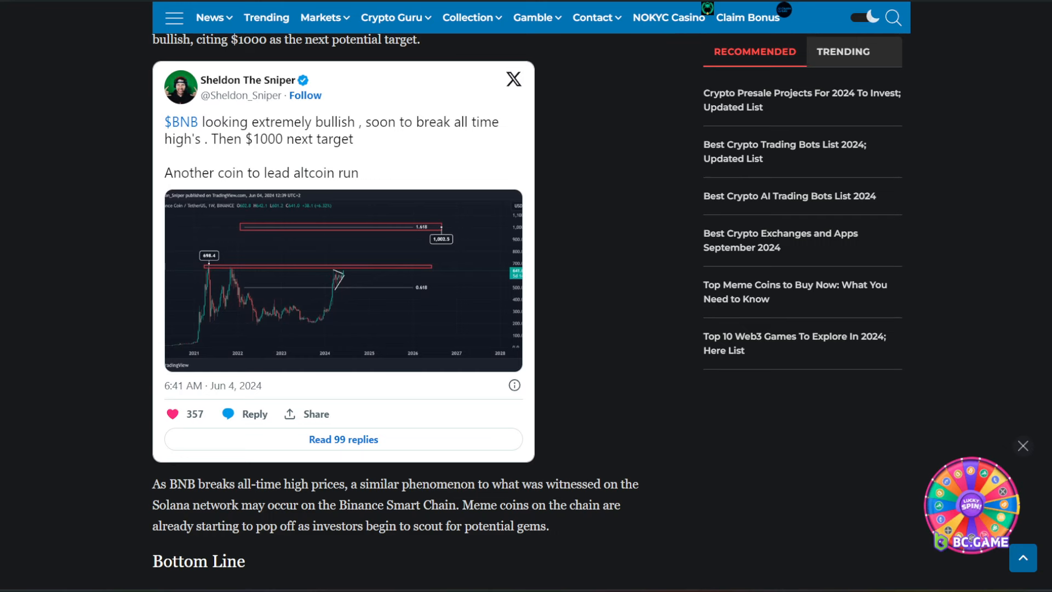
scroll(down, 3)
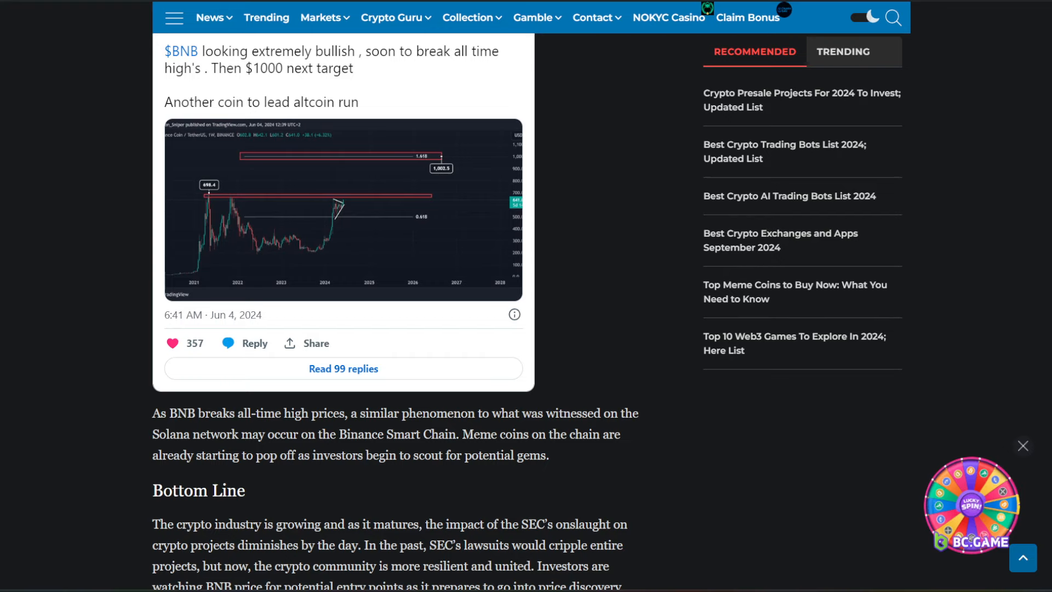
Scroll through the Bottom Line conclusion, related articles and tags at the article's end
scroll(down, 3)
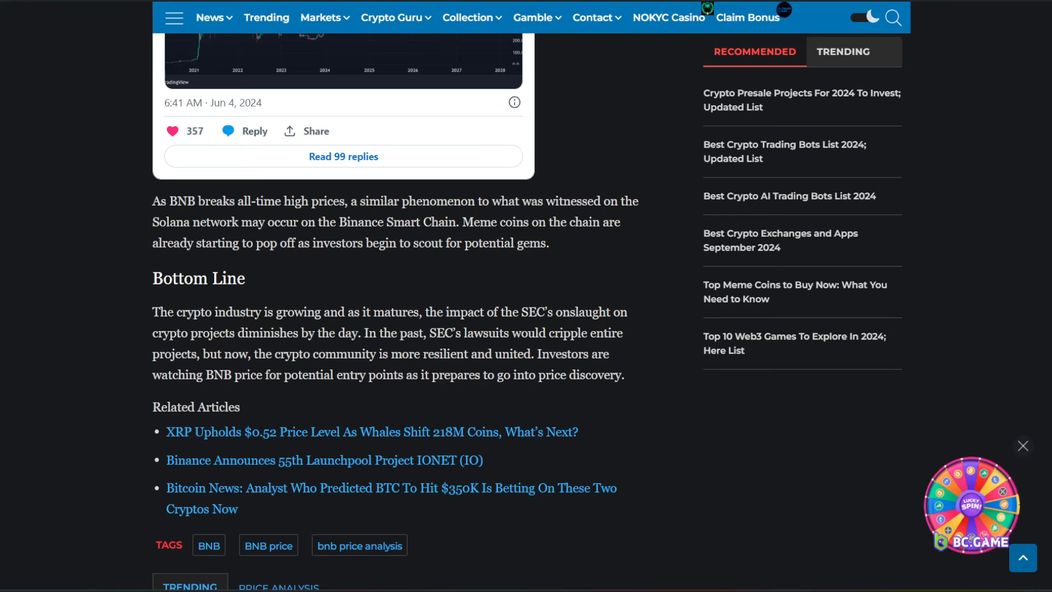
scroll(up, 3)
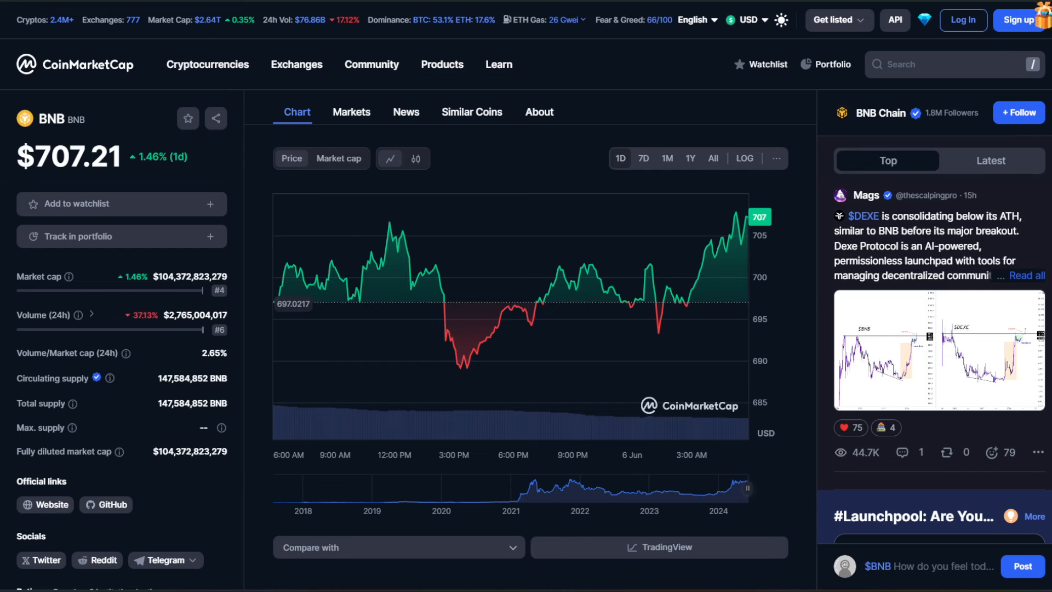
Scroll CoinMarketCap's BNB page to view the $707.21 price and its day chart
scroll(down, 3)
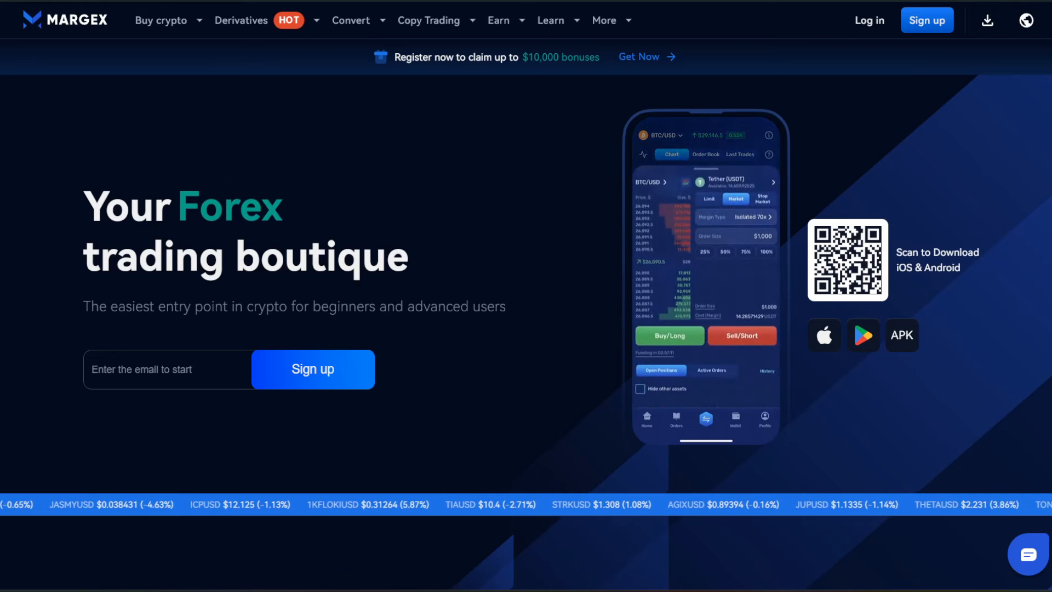
Show Margex's Copy Trading menu, then the Earn menu with staking and referral program
click(160, 19)
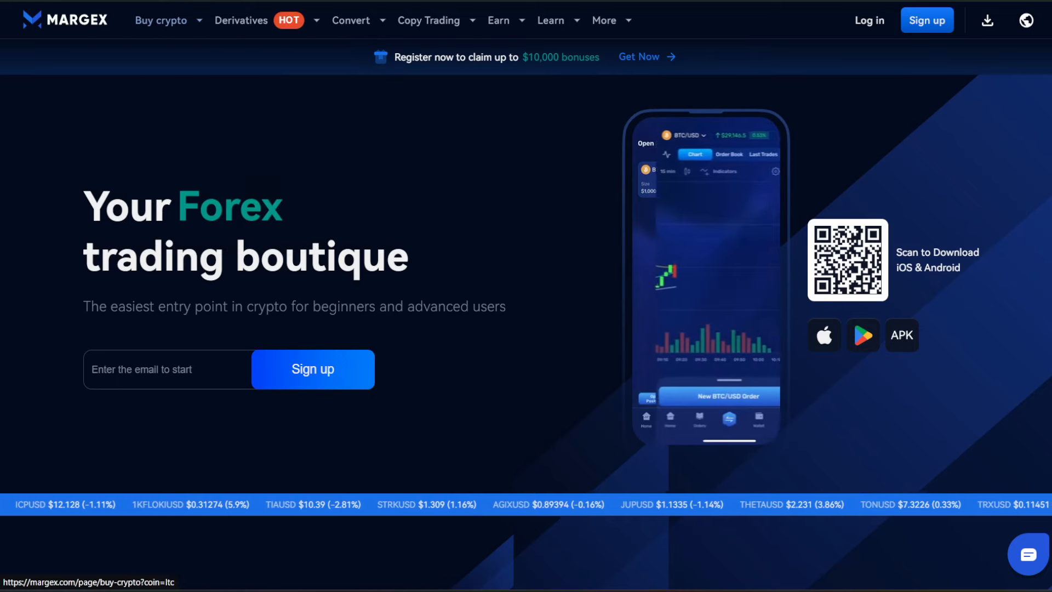
click(428, 19)
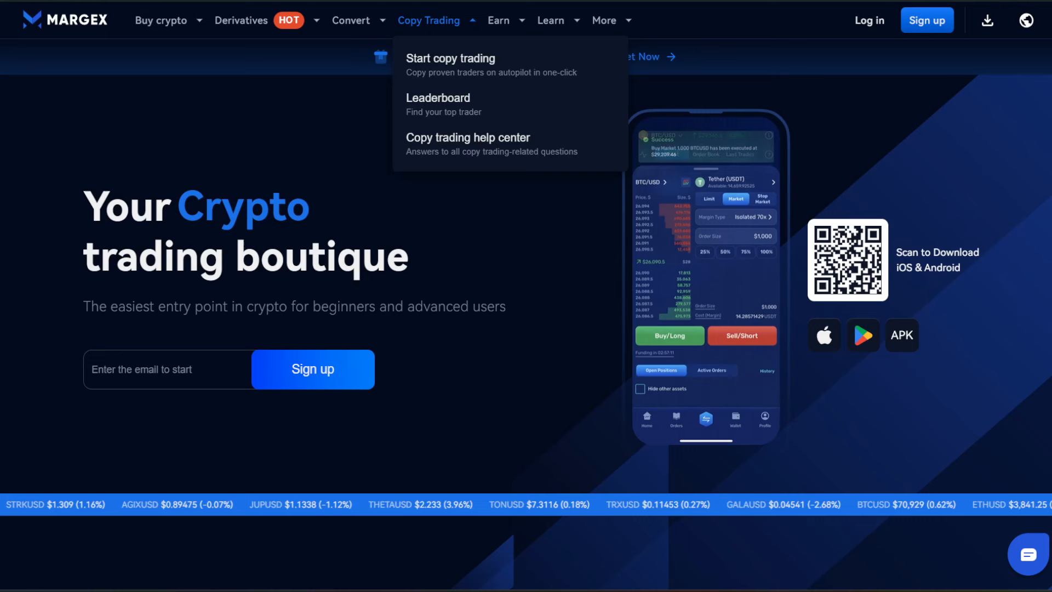
click(498, 20)
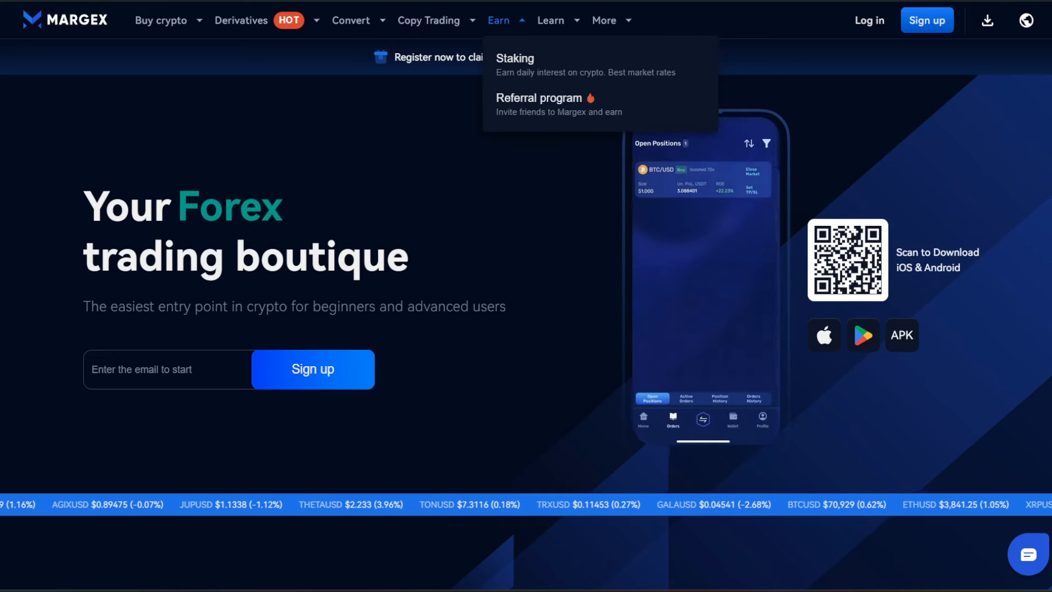